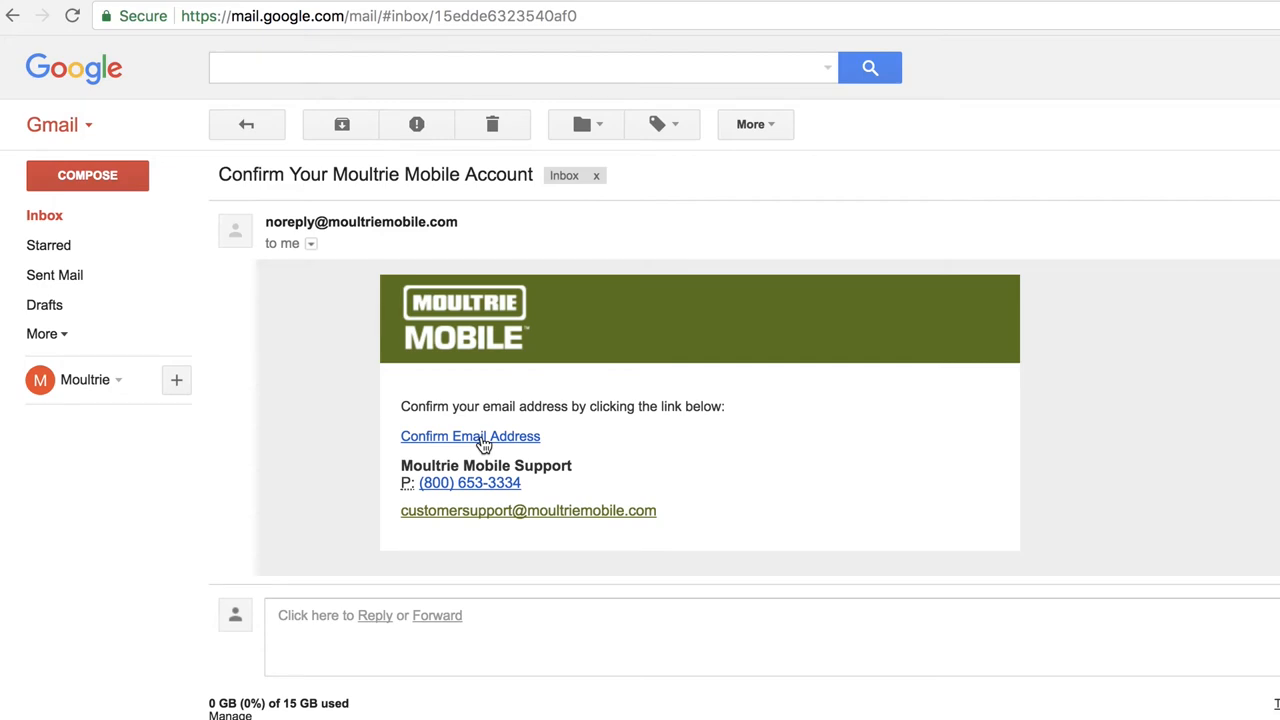
Confirm the Moultrie Mobile email address from Gmail and sign in to the account
{"action": "left_click", "coordinate": [470, 436]}
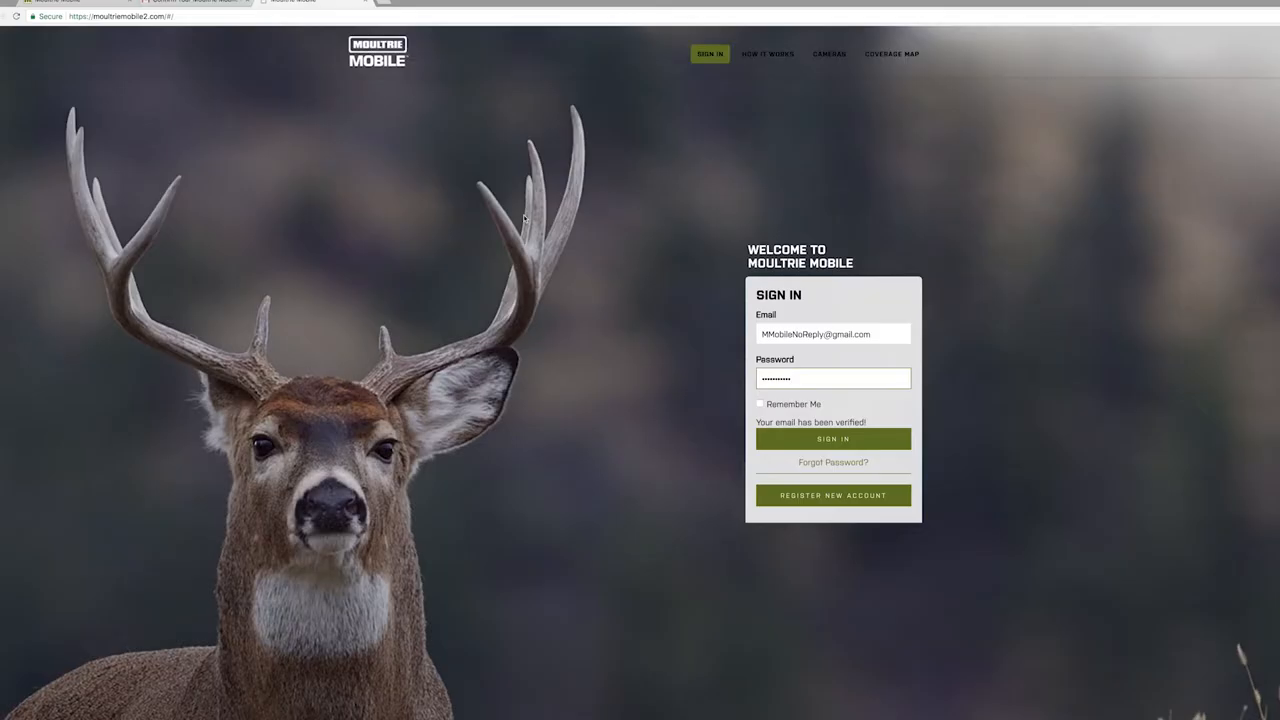
{"action": "left_click", "coordinate": [833, 439]}
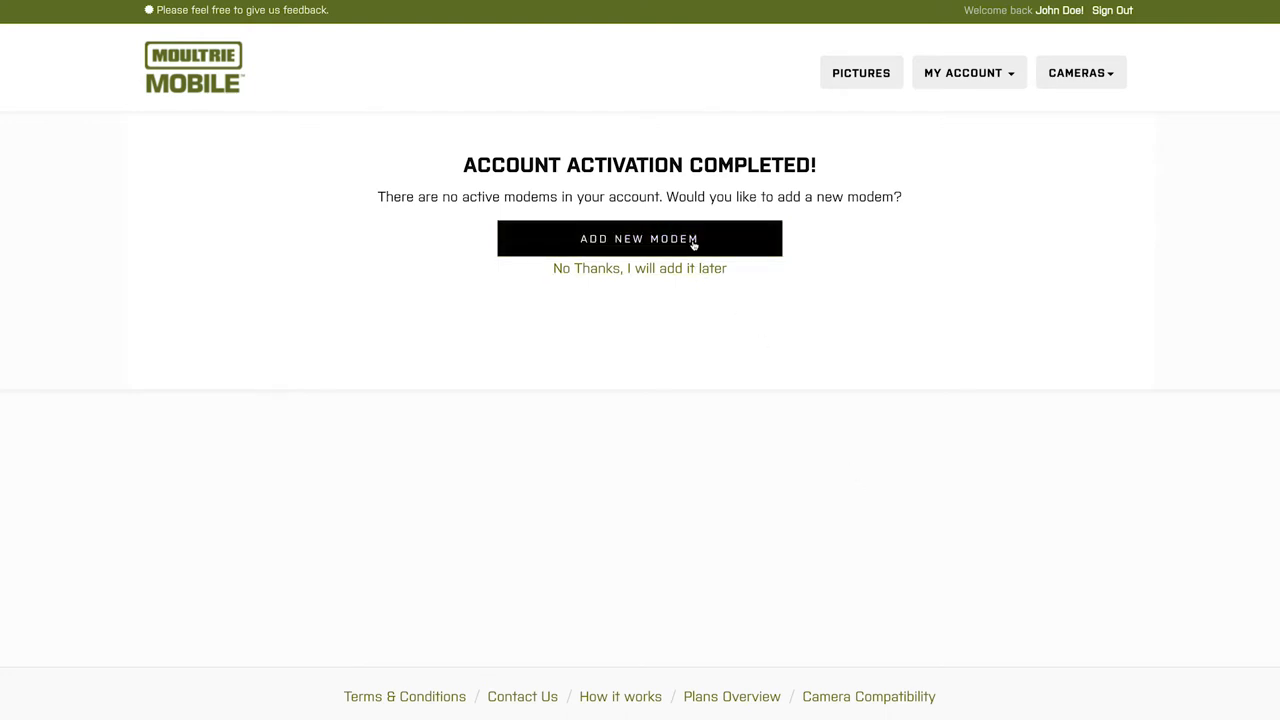
Start adding a new modem and open the My Account options menu
{"action": "left_click", "coordinate": [690, 245]}
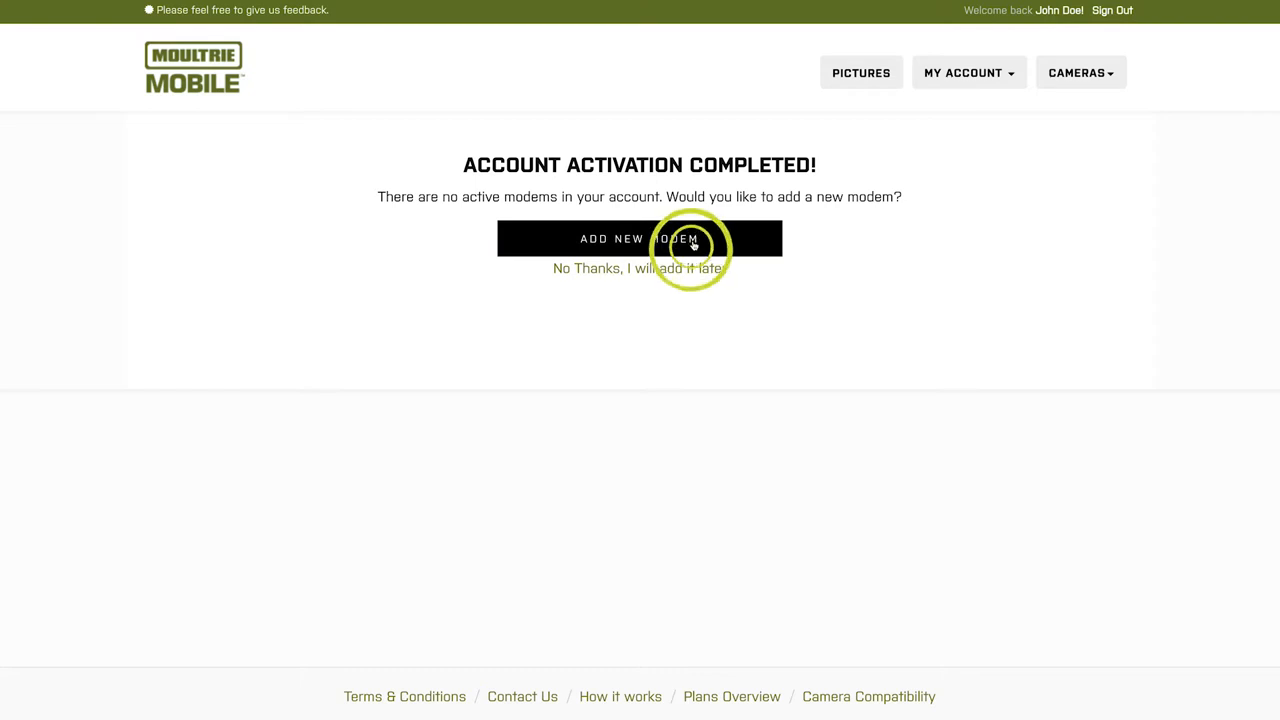
{"action": "mouse_move", "coordinate": [953, 285]}
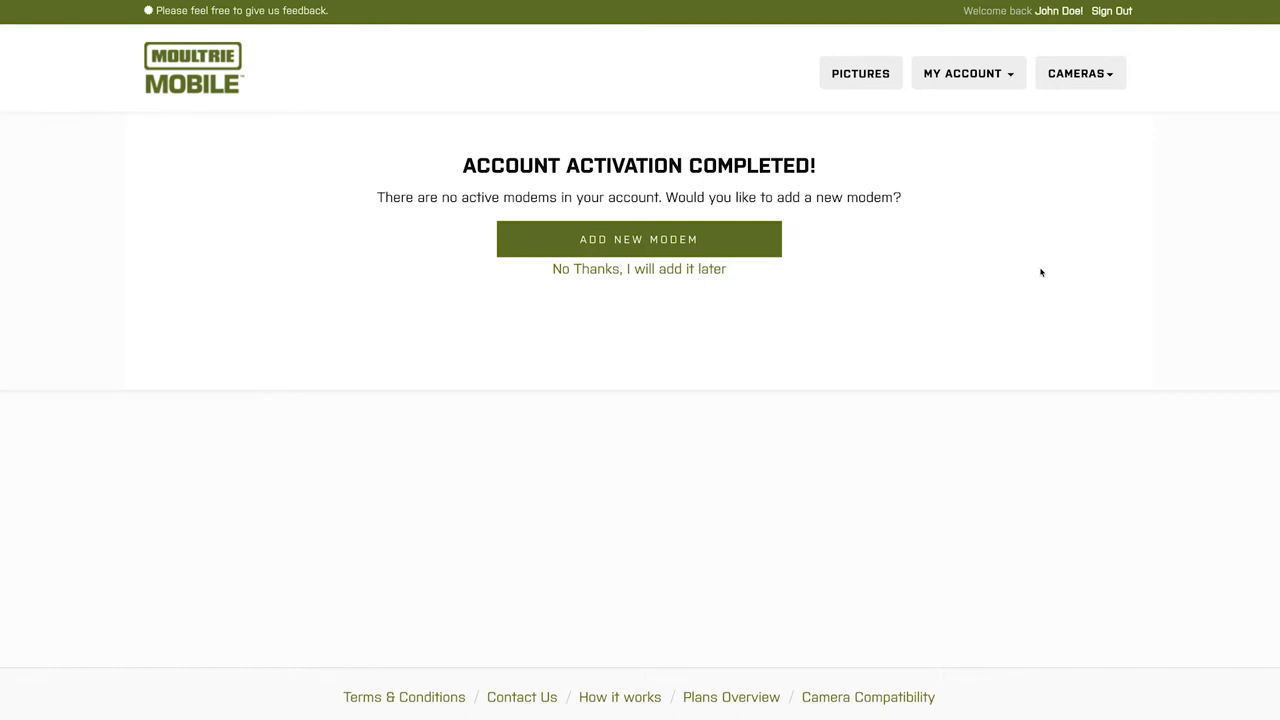
{"action": "left_click", "coordinate": [967, 72]}
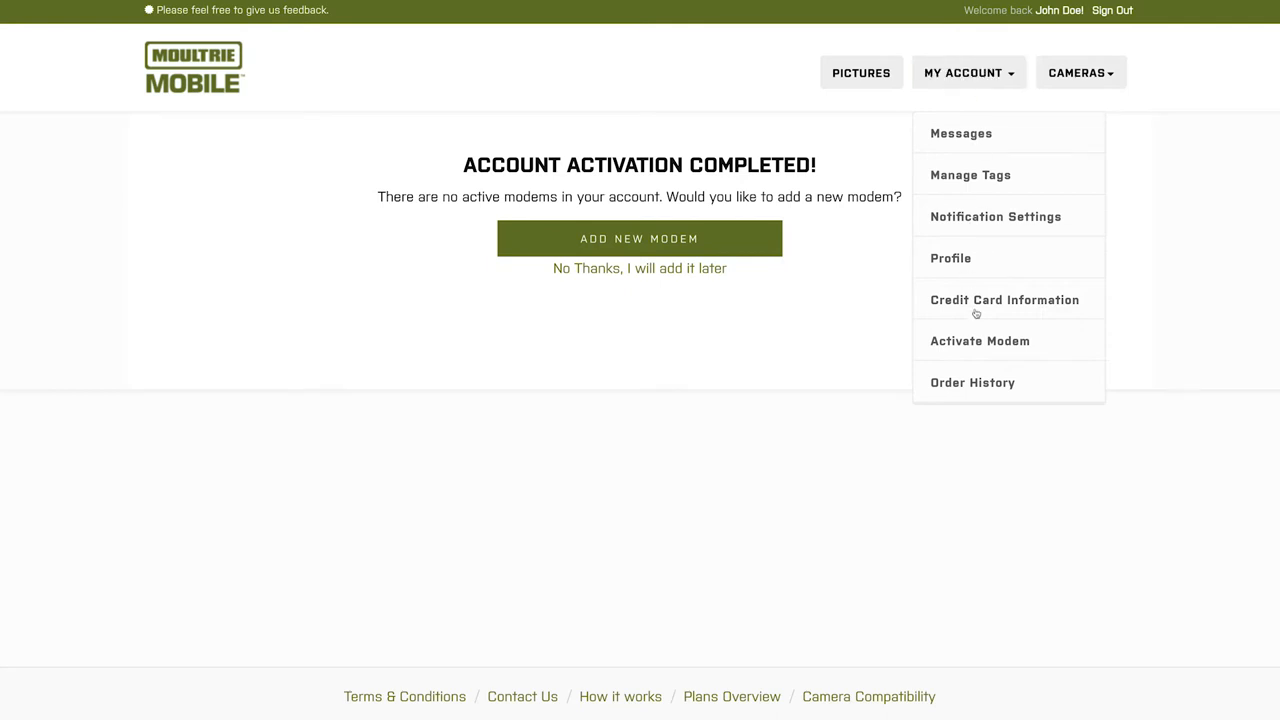
{"action": "left_click", "coordinate": [980, 340]}
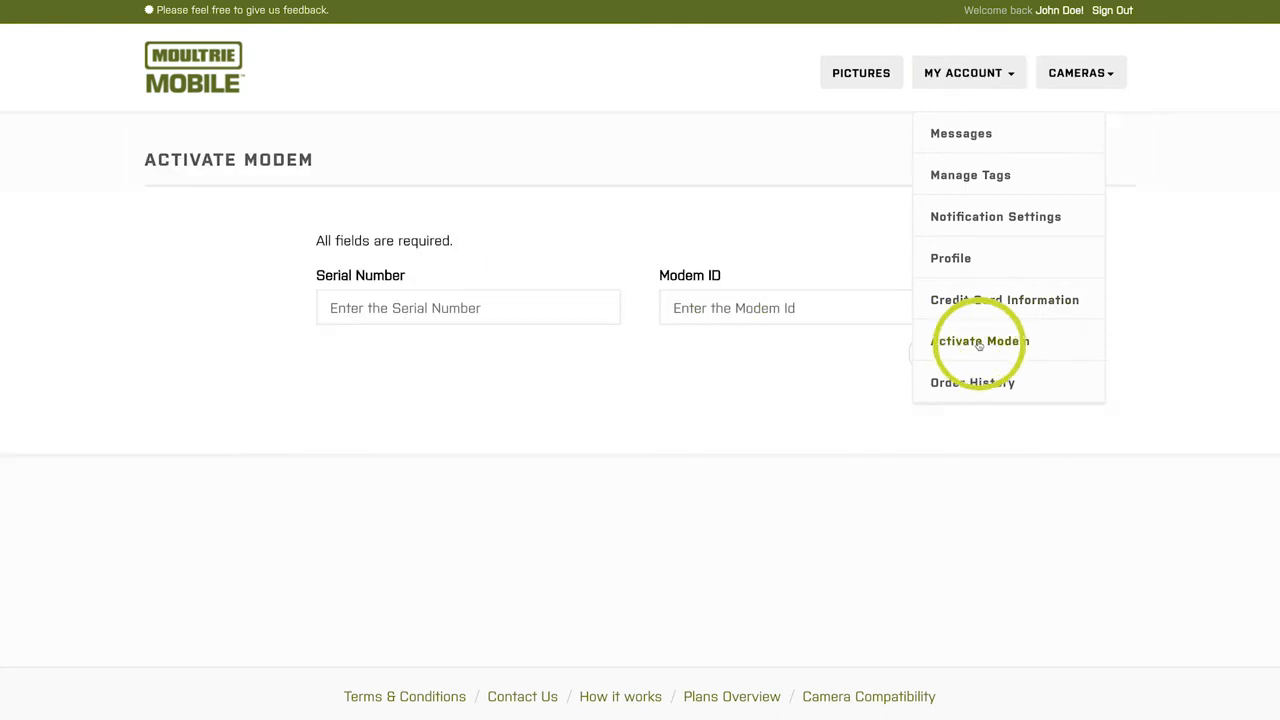
{"action": "left_click", "coordinate": [980, 341]}
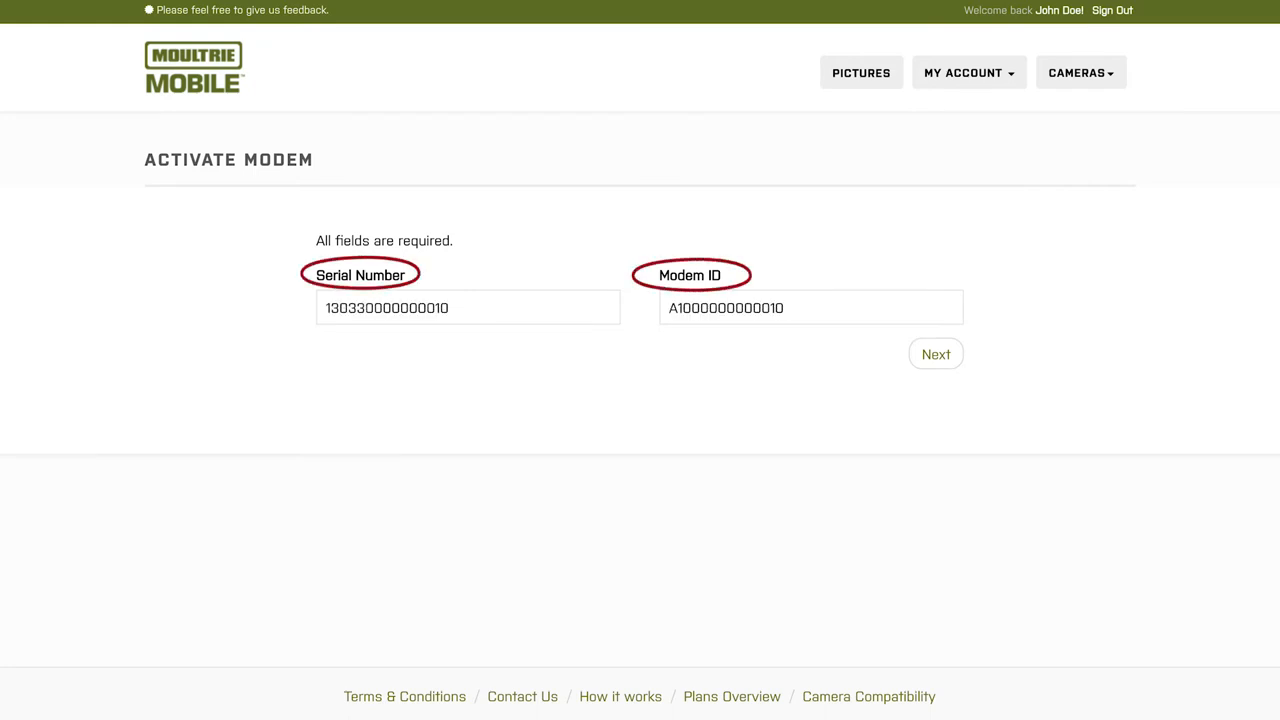
{"action": "left_click", "coordinate": [935, 353]}
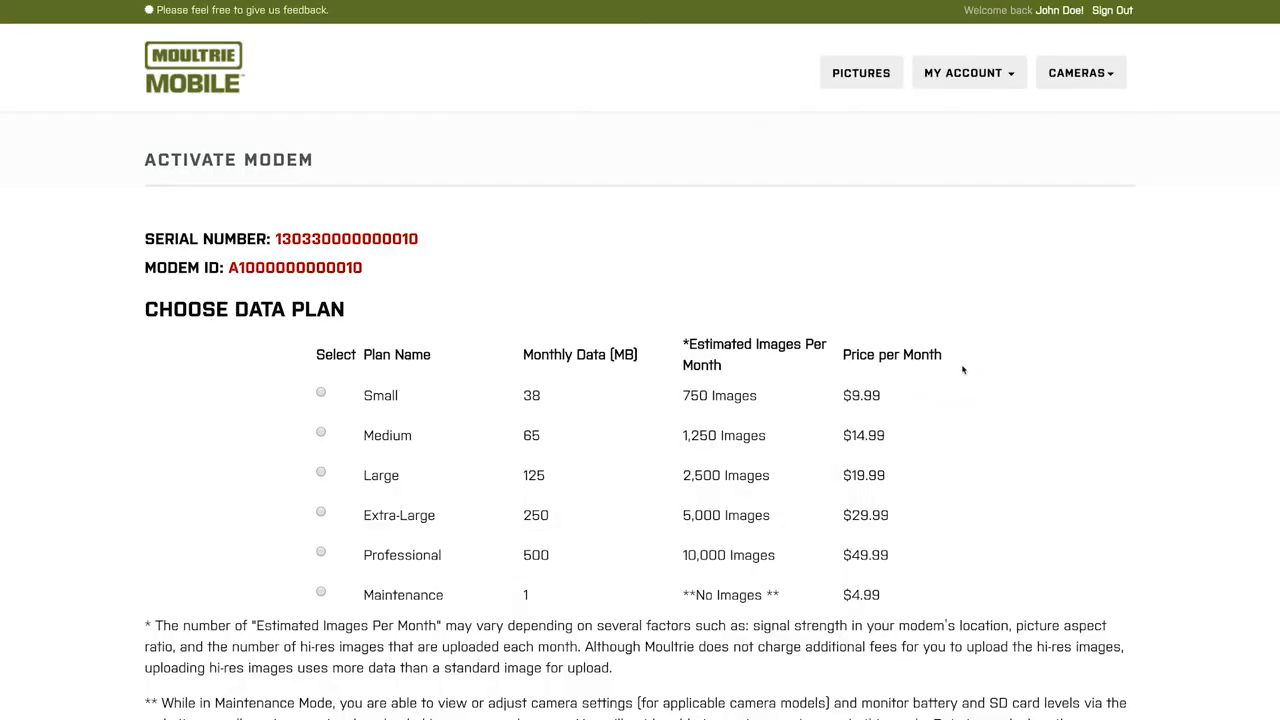
Select the Large data plan and continue to the credit card form
{"action": "scroll", "scroll_direction": "down", "scroll_amount": 3}
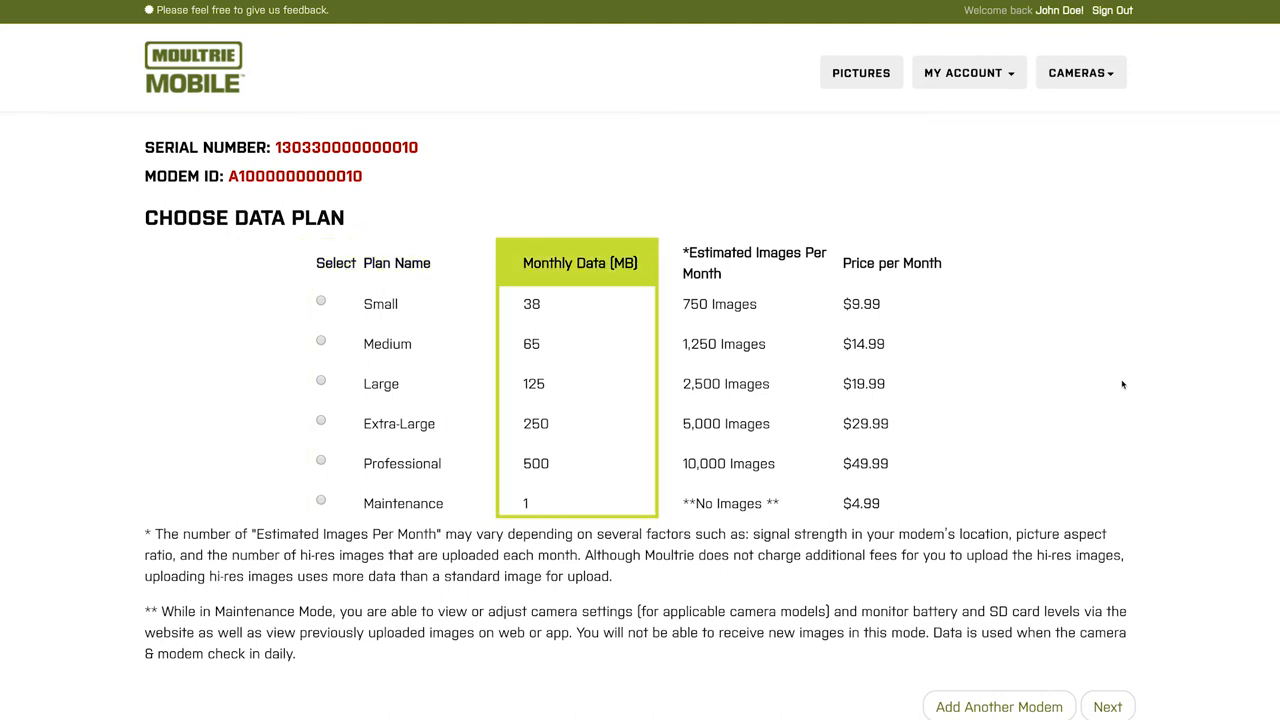
{"action": "left_click", "coordinate": [753, 263]}
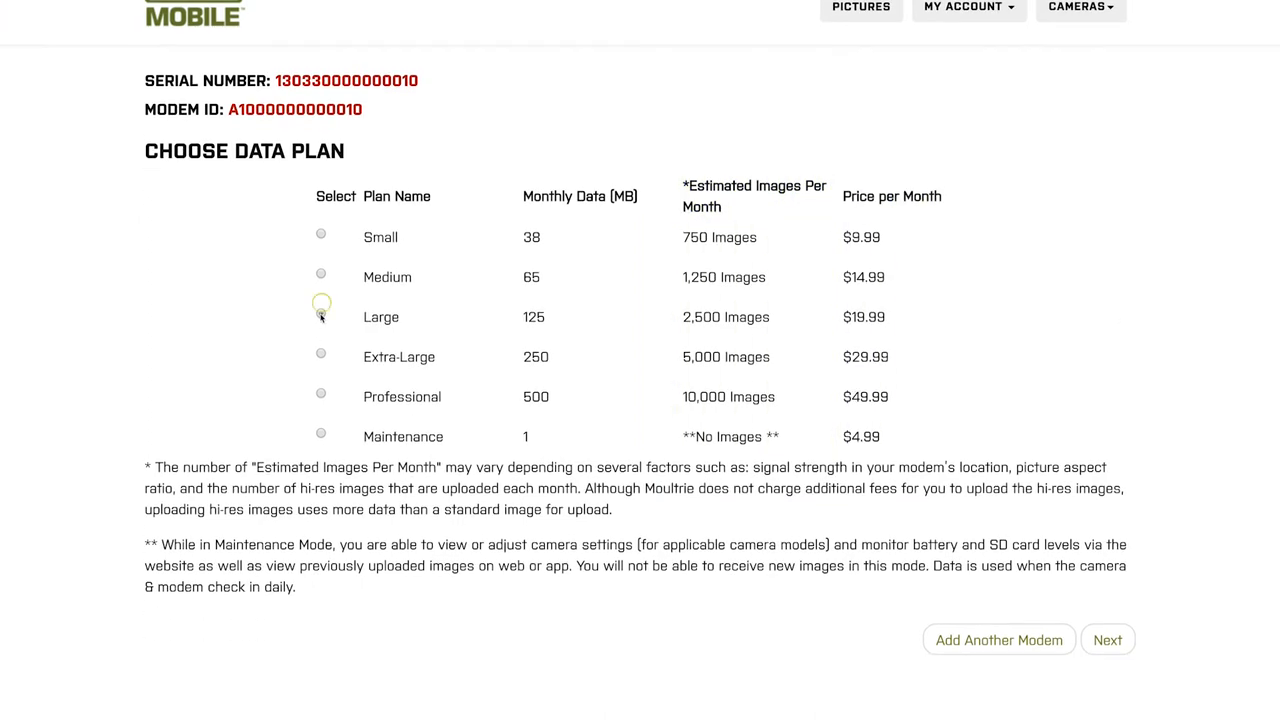
{"action": "left_click", "coordinate": [320, 313]}
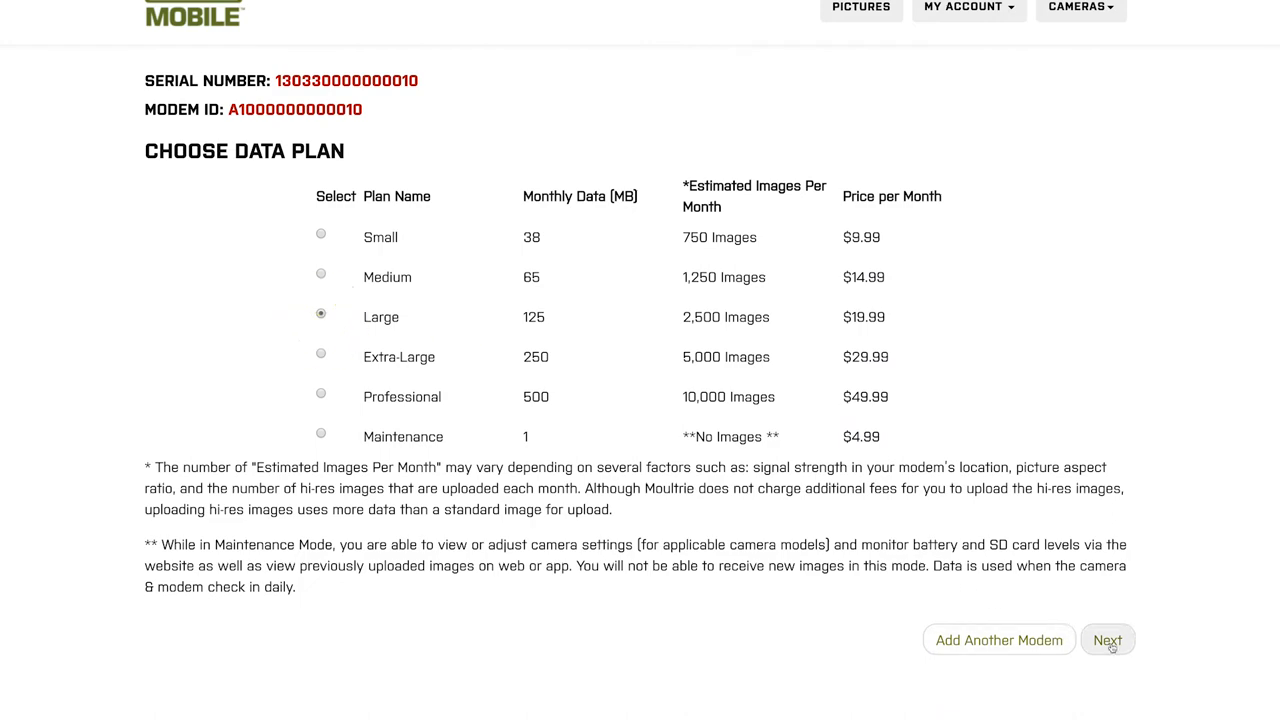
{"action": "left_click", "coordinate": [1107, 640]}
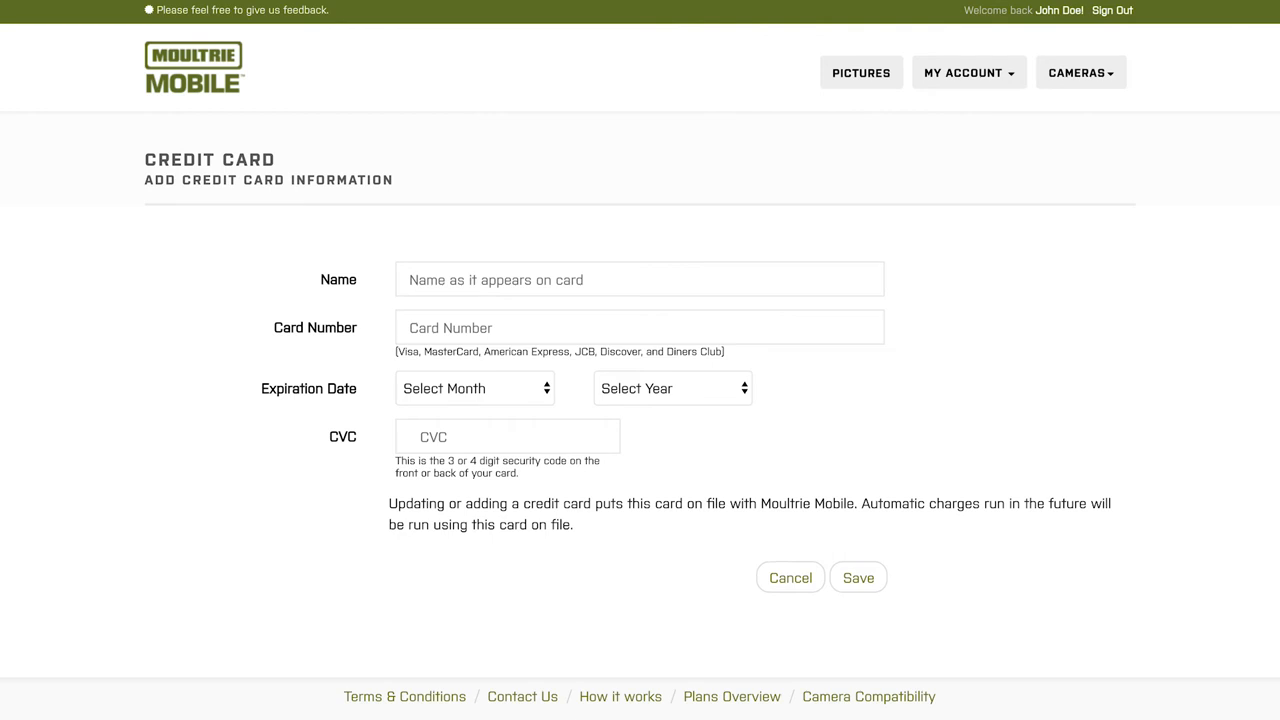
Enter and save credit card details with a 01/2026 expiration
{"action": "type", "text": "123"}
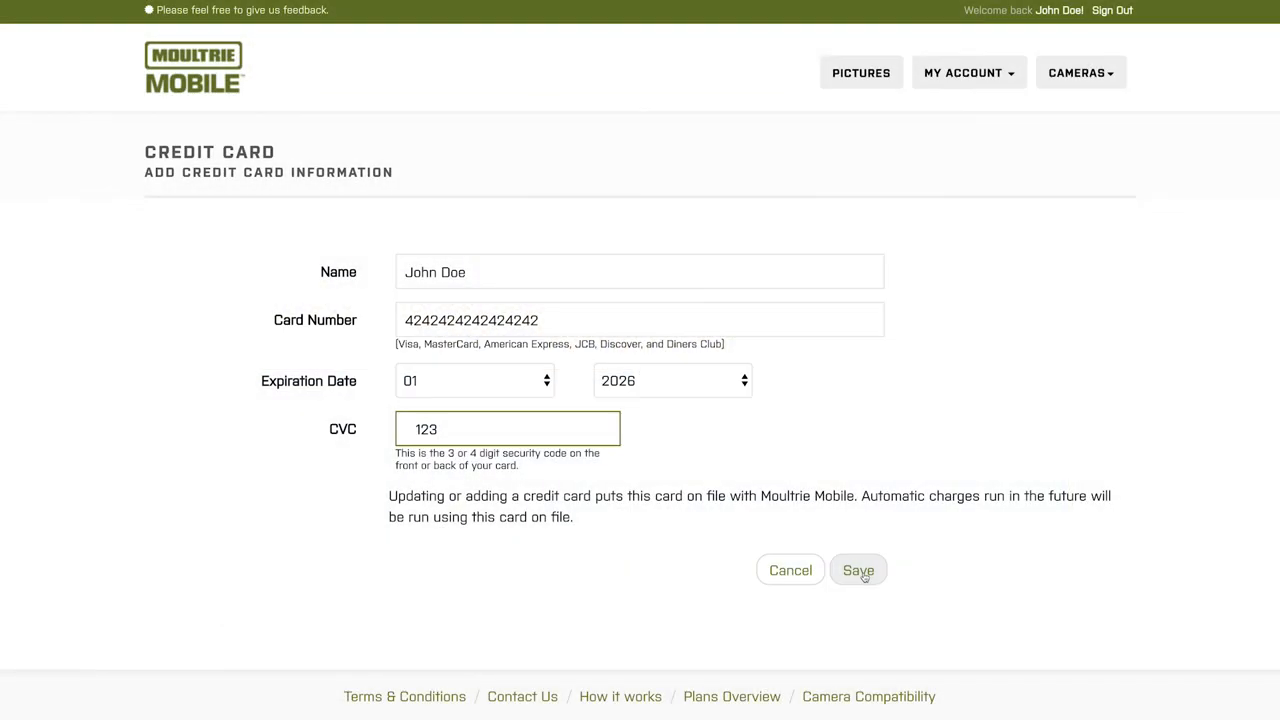
{"action": "left_click", "coordinate": [858, 570]}
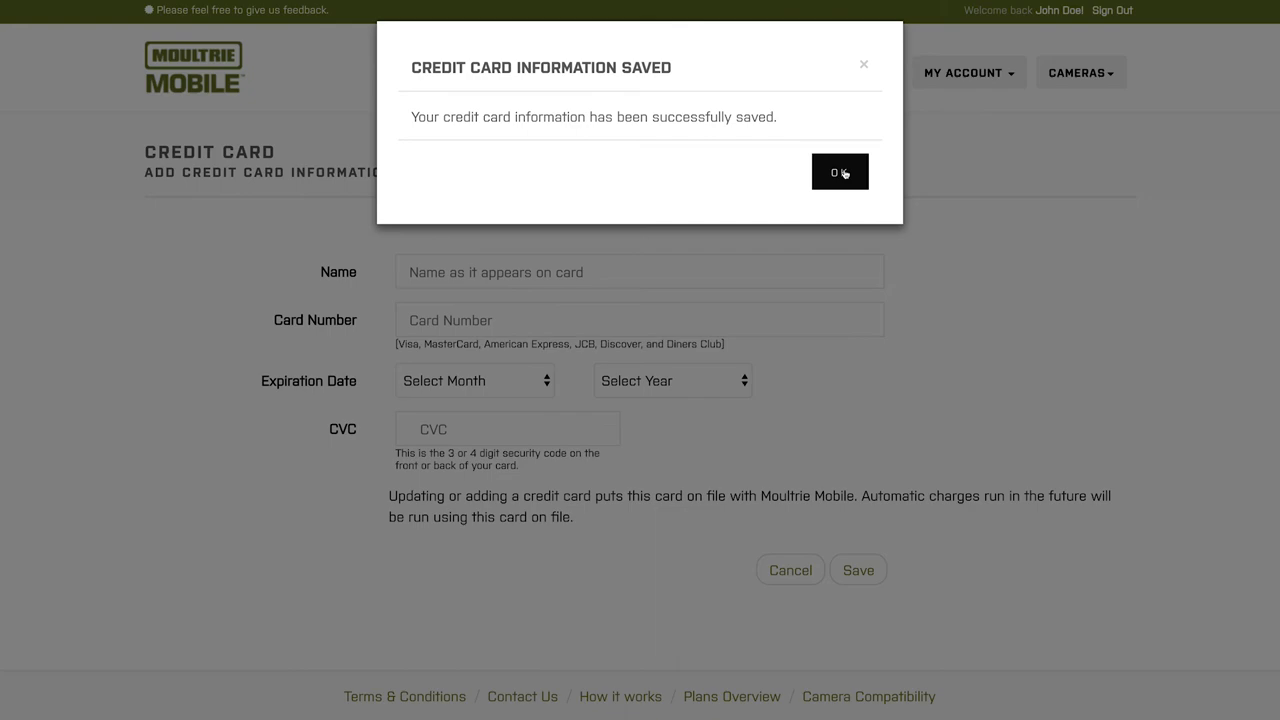
Dismiss the card-saved confirmation to view the Large plan summary ($19.99, $12.67 today)
{"action": "left_click", "coordinate": [840, 171]}
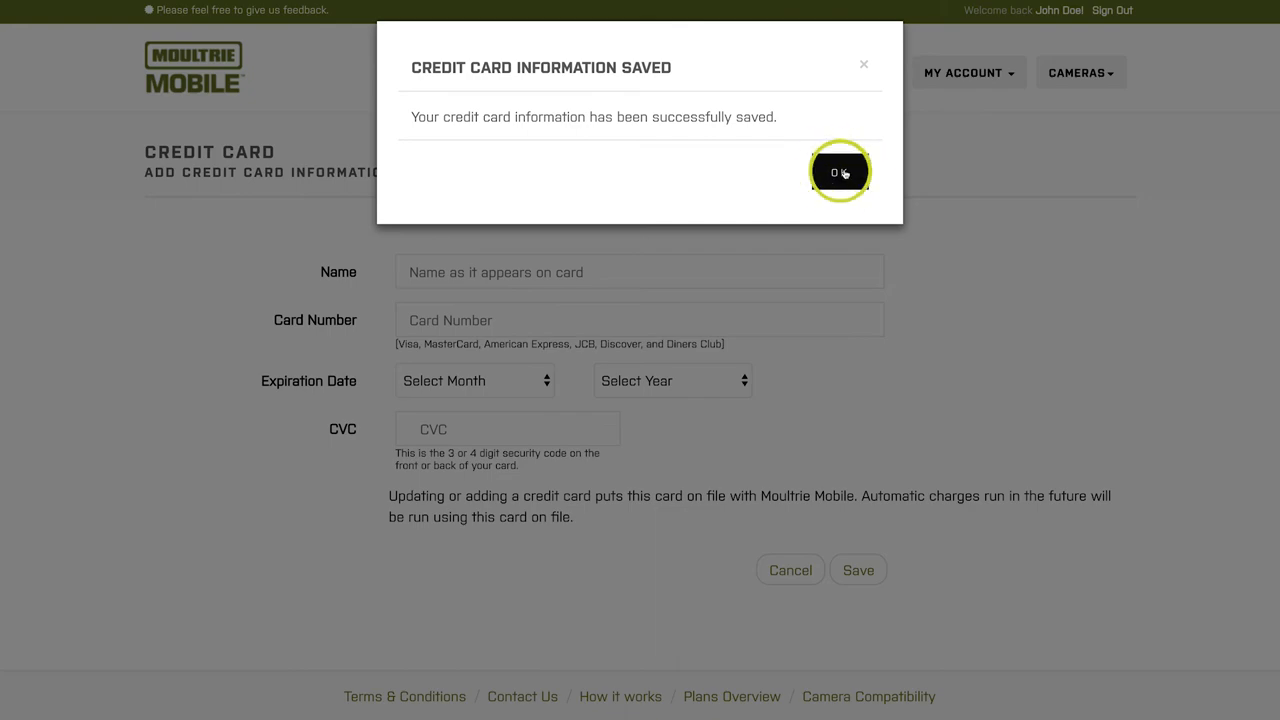
{"action": "left_click", "coordinate": [840, 172]}
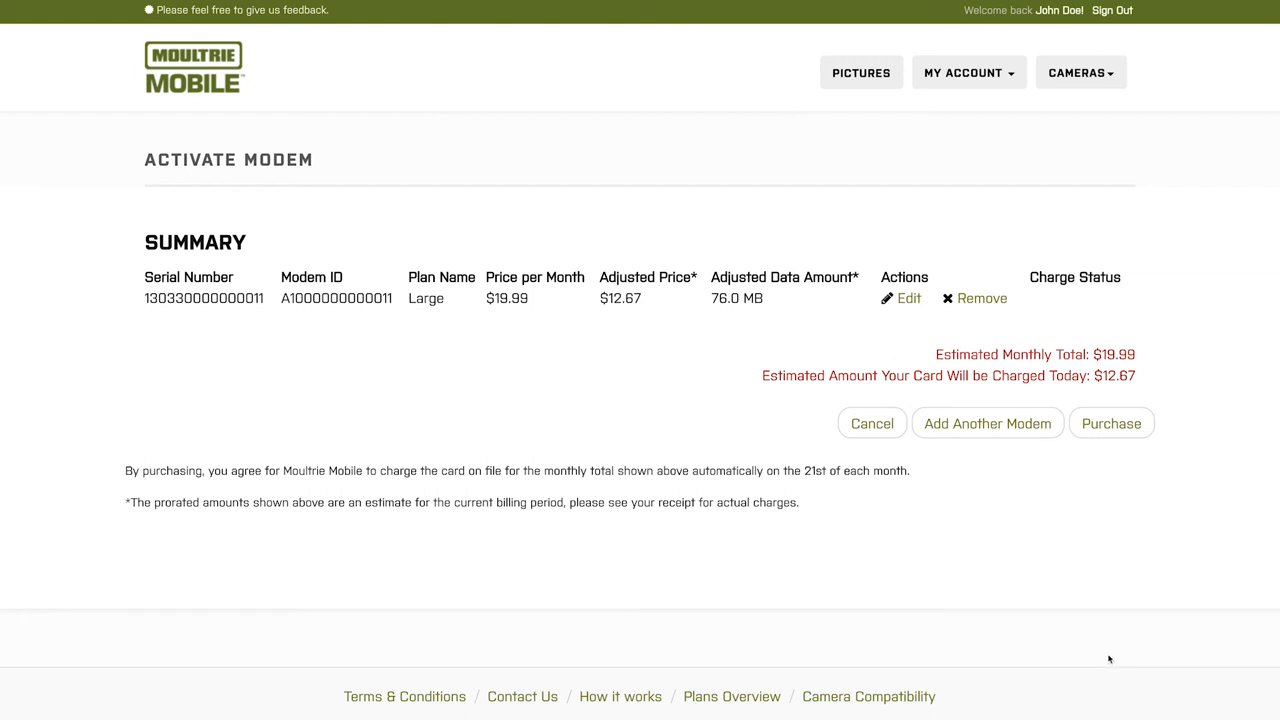
{"action": "mouse_move", "coordinate": [1108, 657]}
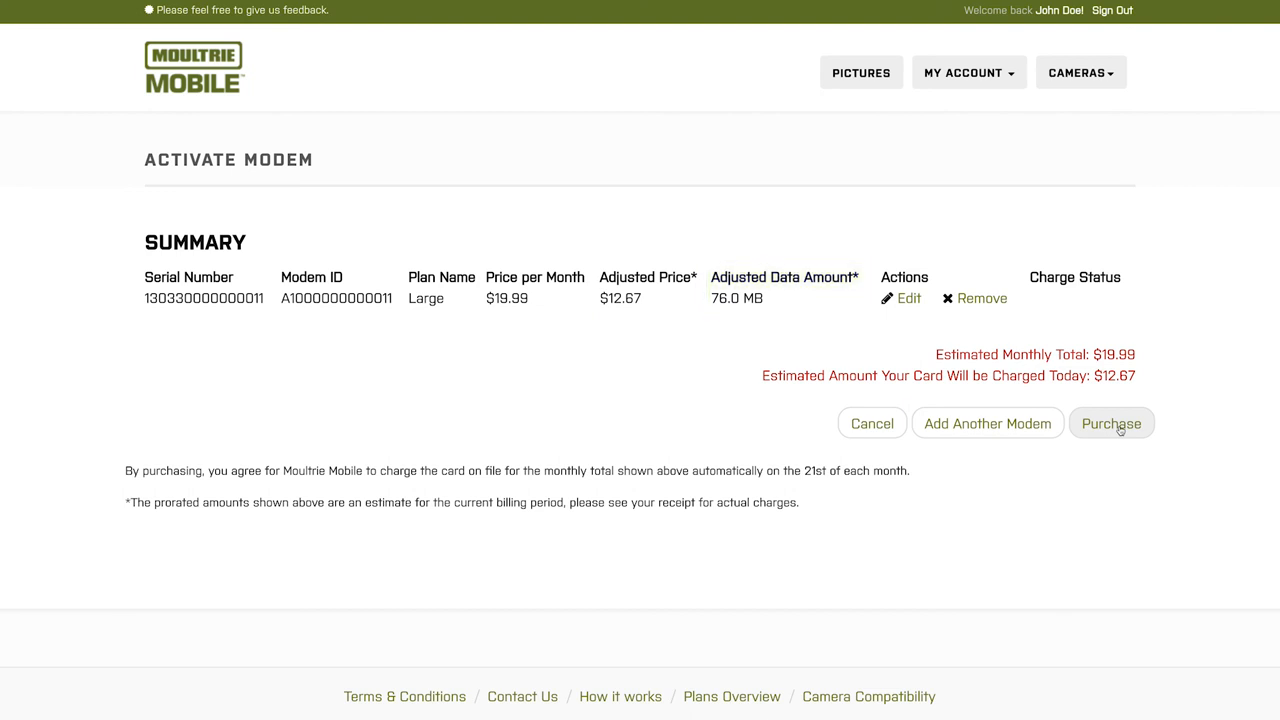
Purchase the Large plan, confirm charge status Success, and finish on My Pictures
{"action": "left_click", "coordinate": [1111, 423]}
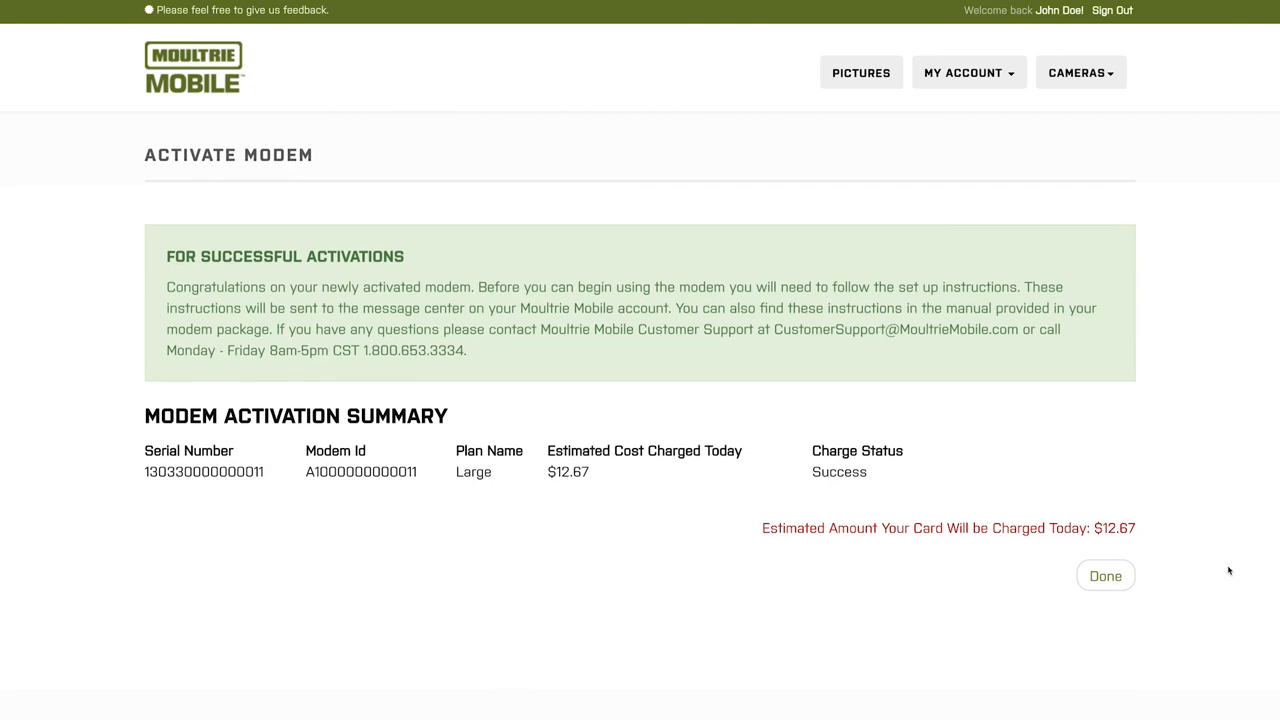
{"action": "left_click", "coordinate": [1105, 575]}
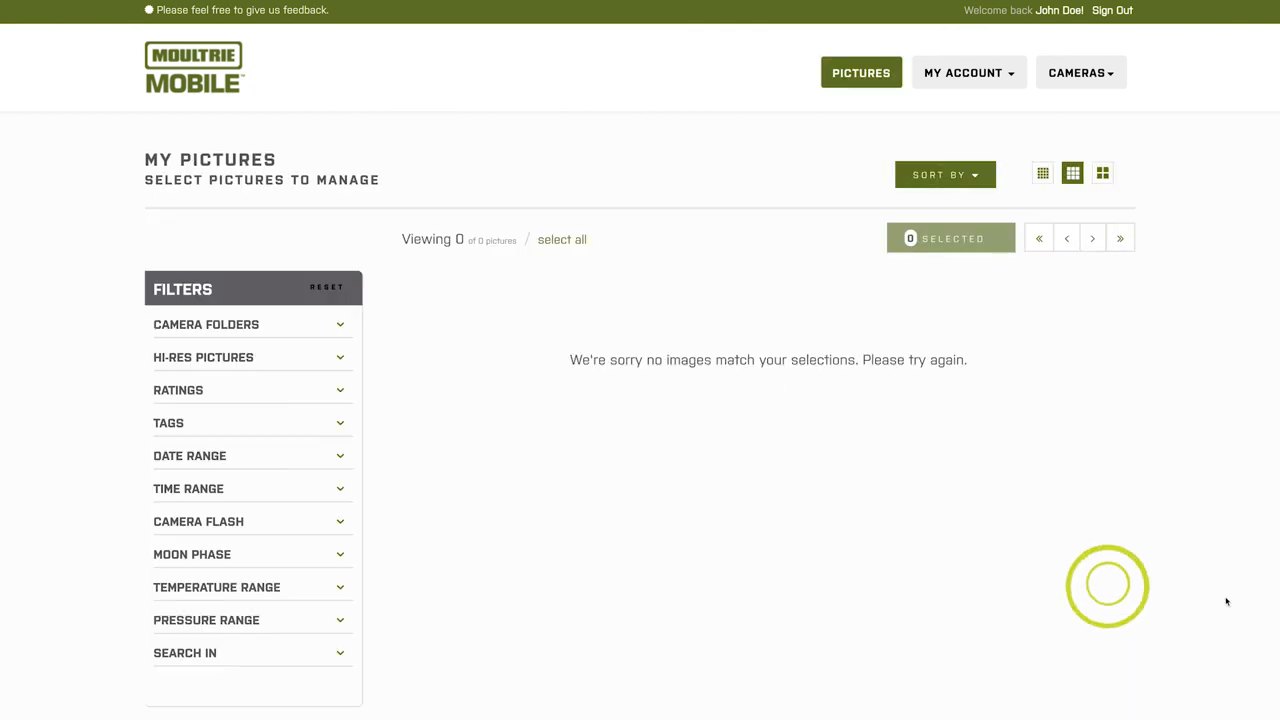